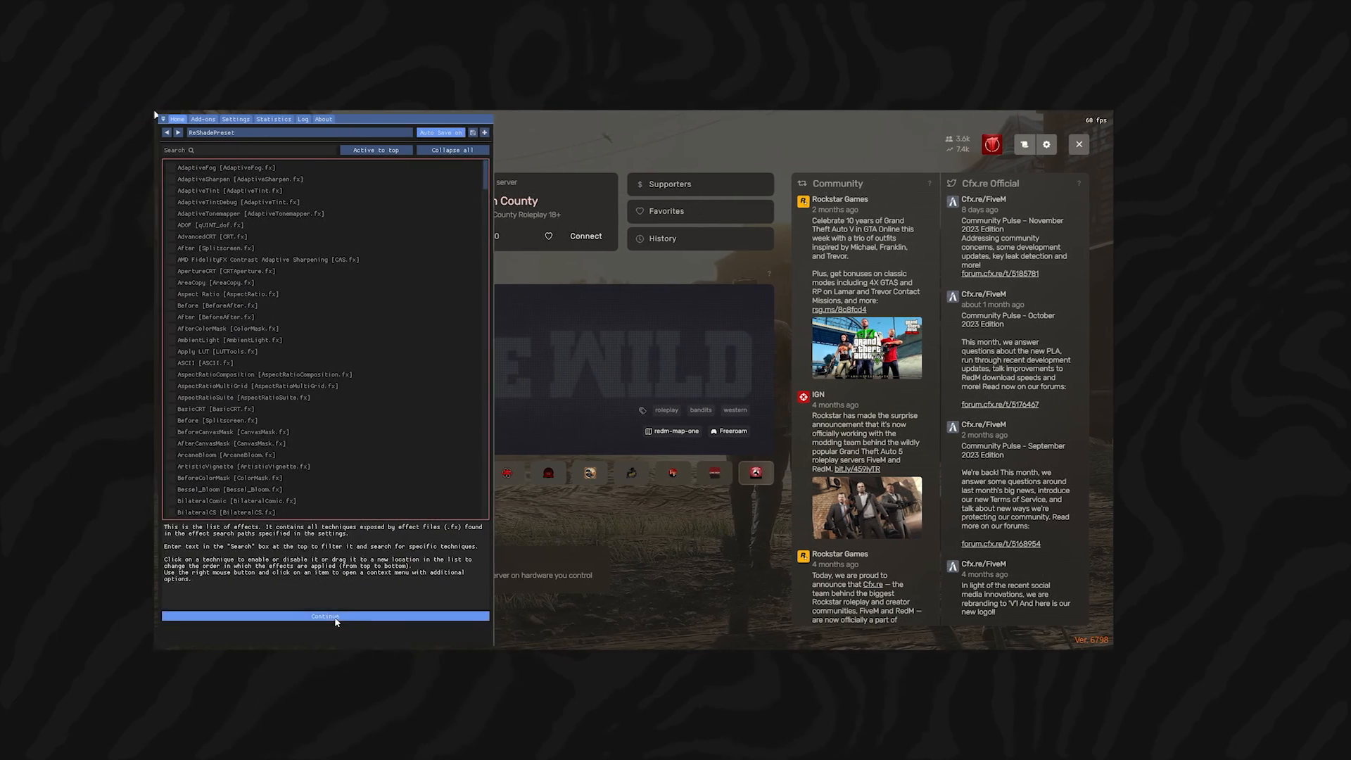
# Advance the ReShade tutorial past the effects list step to RedM's graphics settings
pyautogui.click(326, 617)
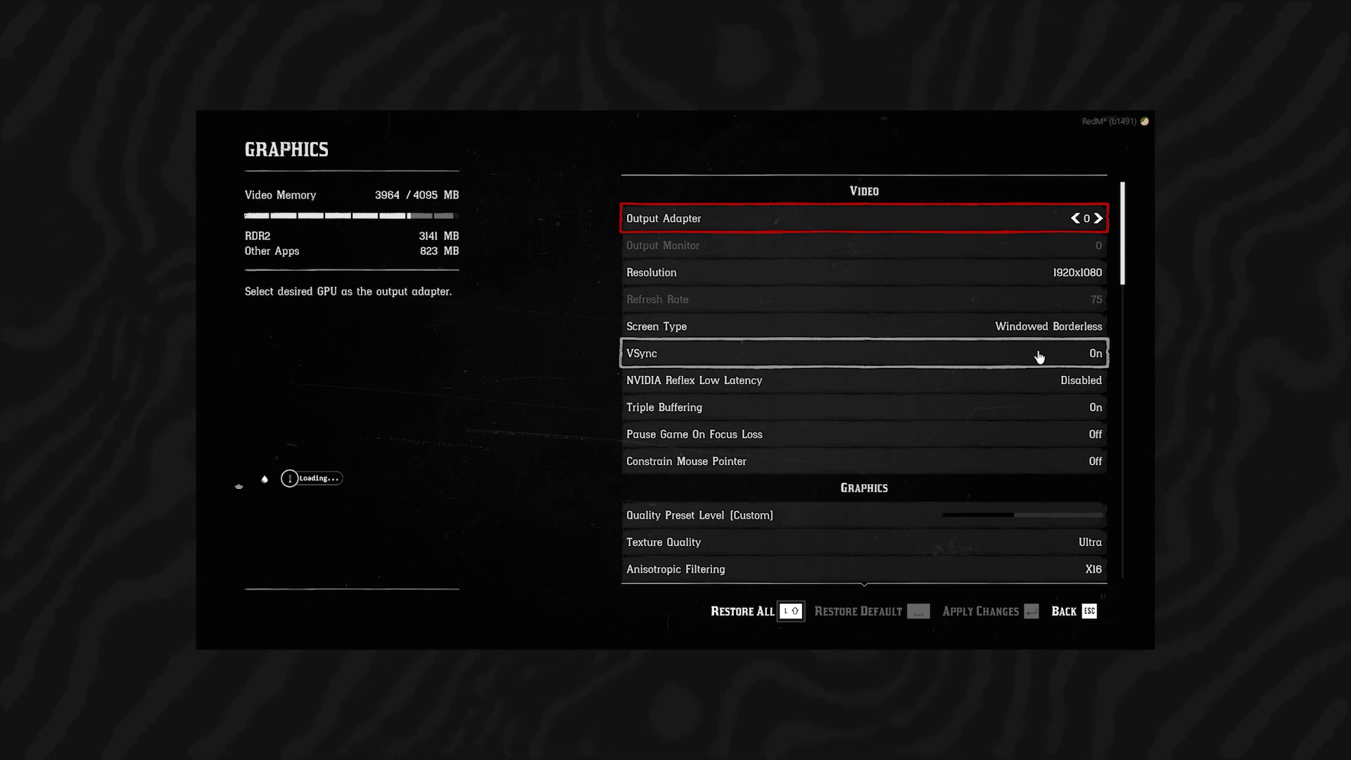
pyautogui.scroll(-3)
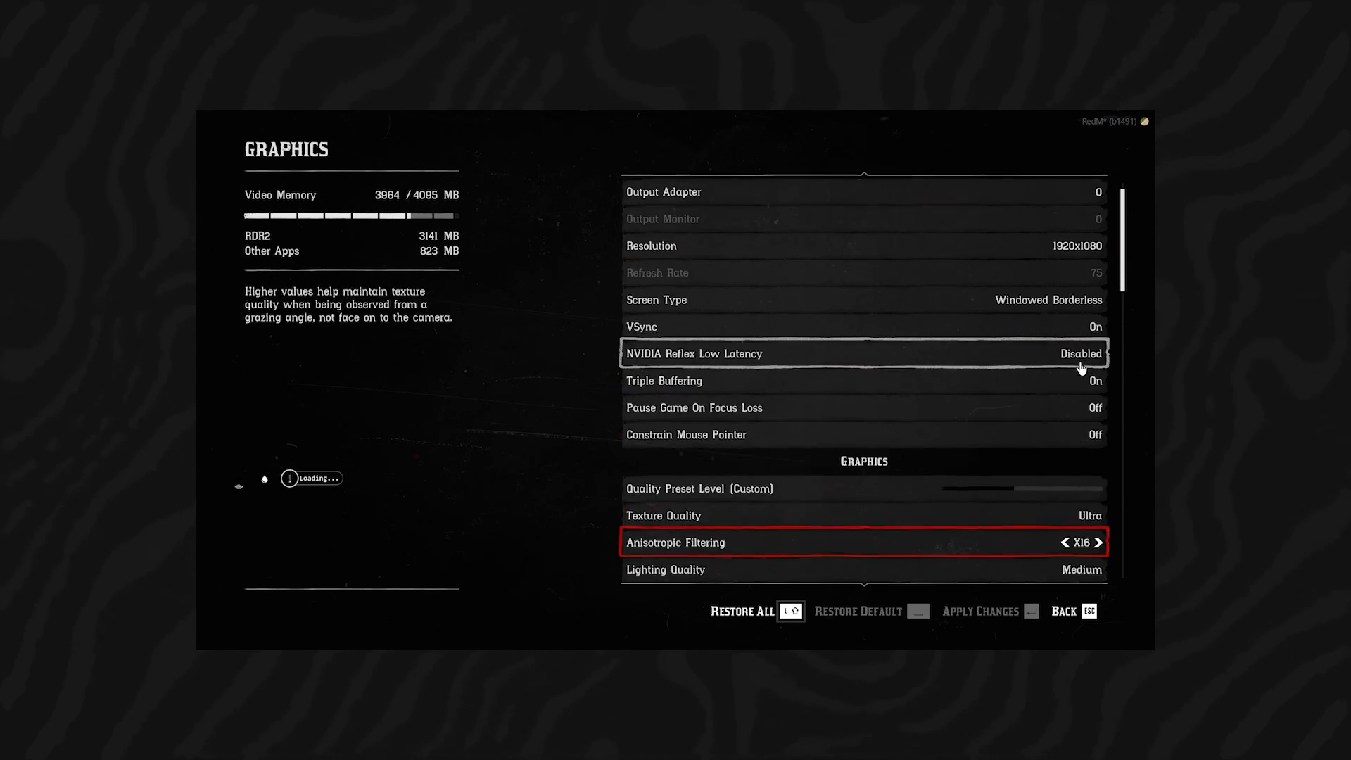
pyautogui.scroll(-3)
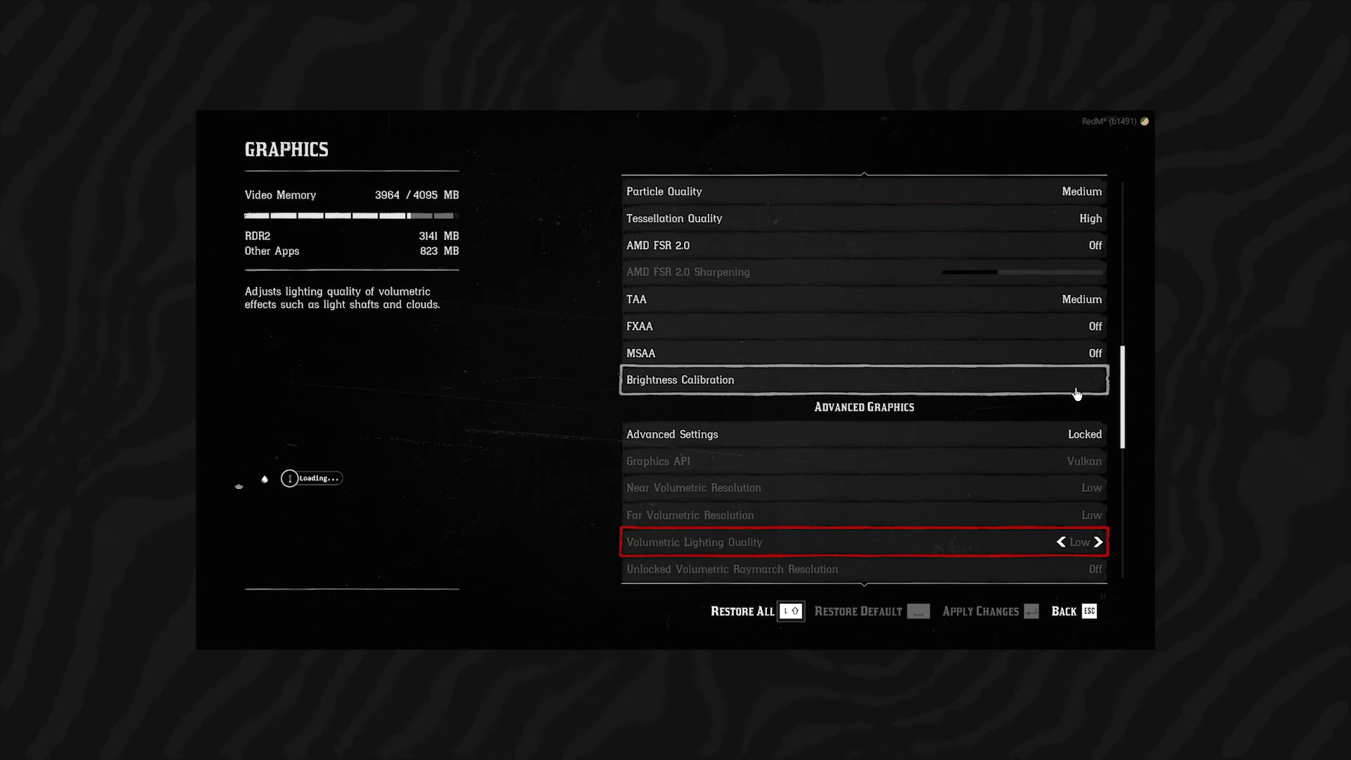
pyautogui.scroll(-3)
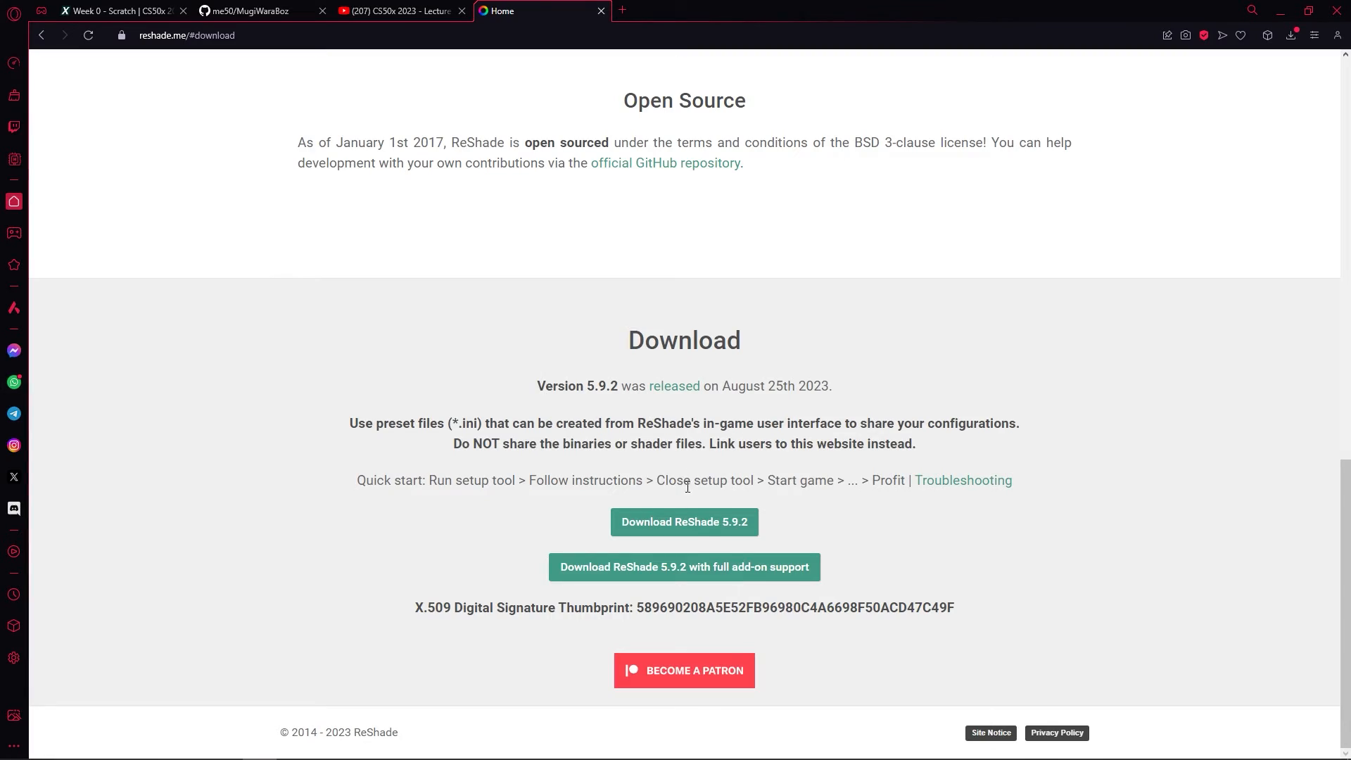
pyautogui.moveTo(684, 522)
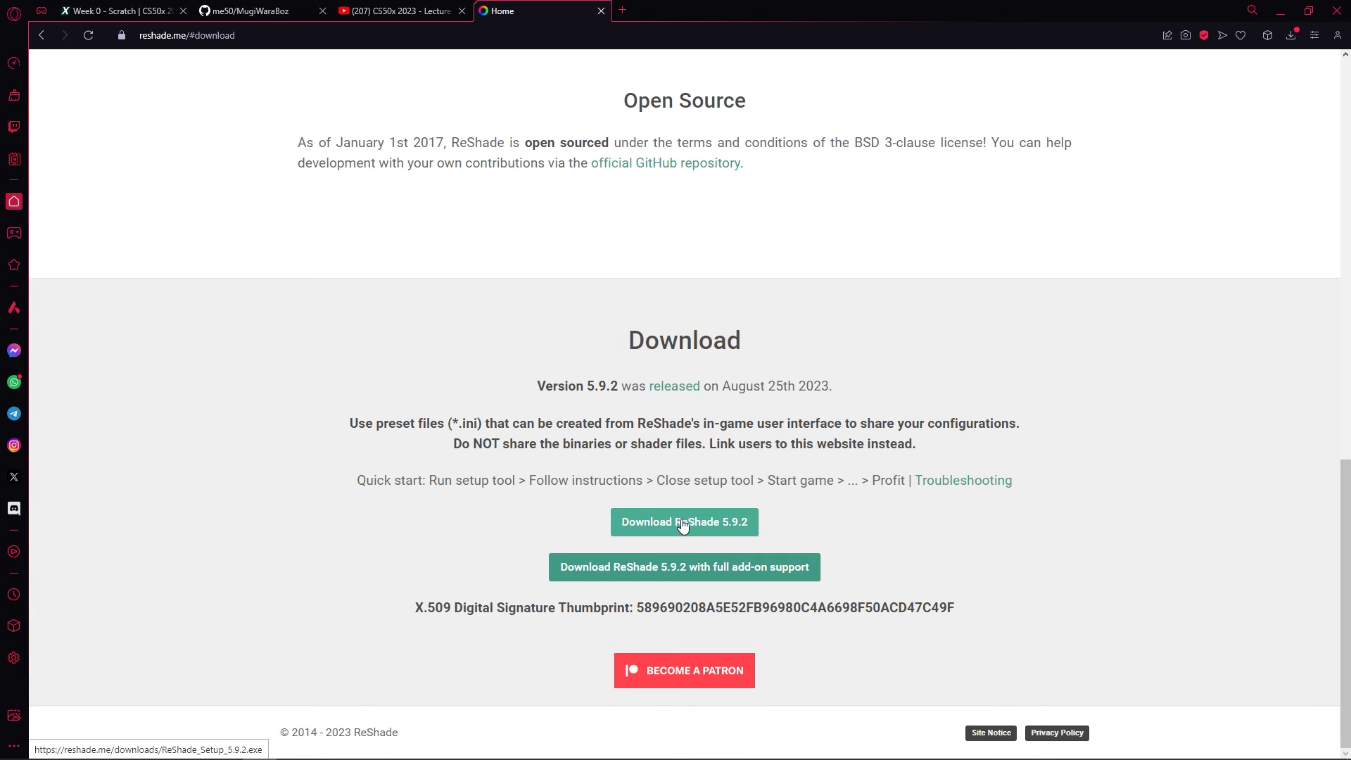
# Download the ReShade 5.9.2 installer from reshade.me
pyautogui.click(683, 522)
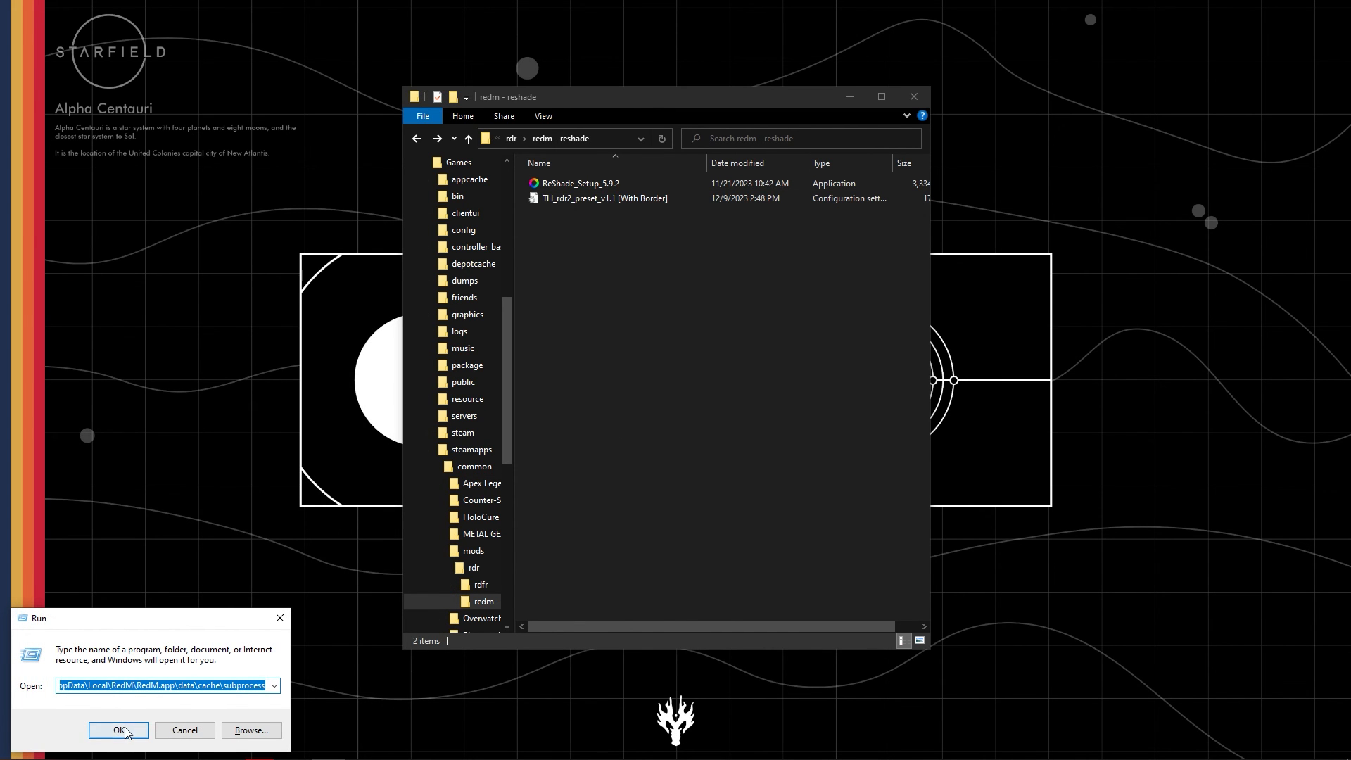
# Launch ReShade_Setup_5.9.2 and target RedM_b1491_GTAProcess.exe as the game
pyautogui.click(119, 730)
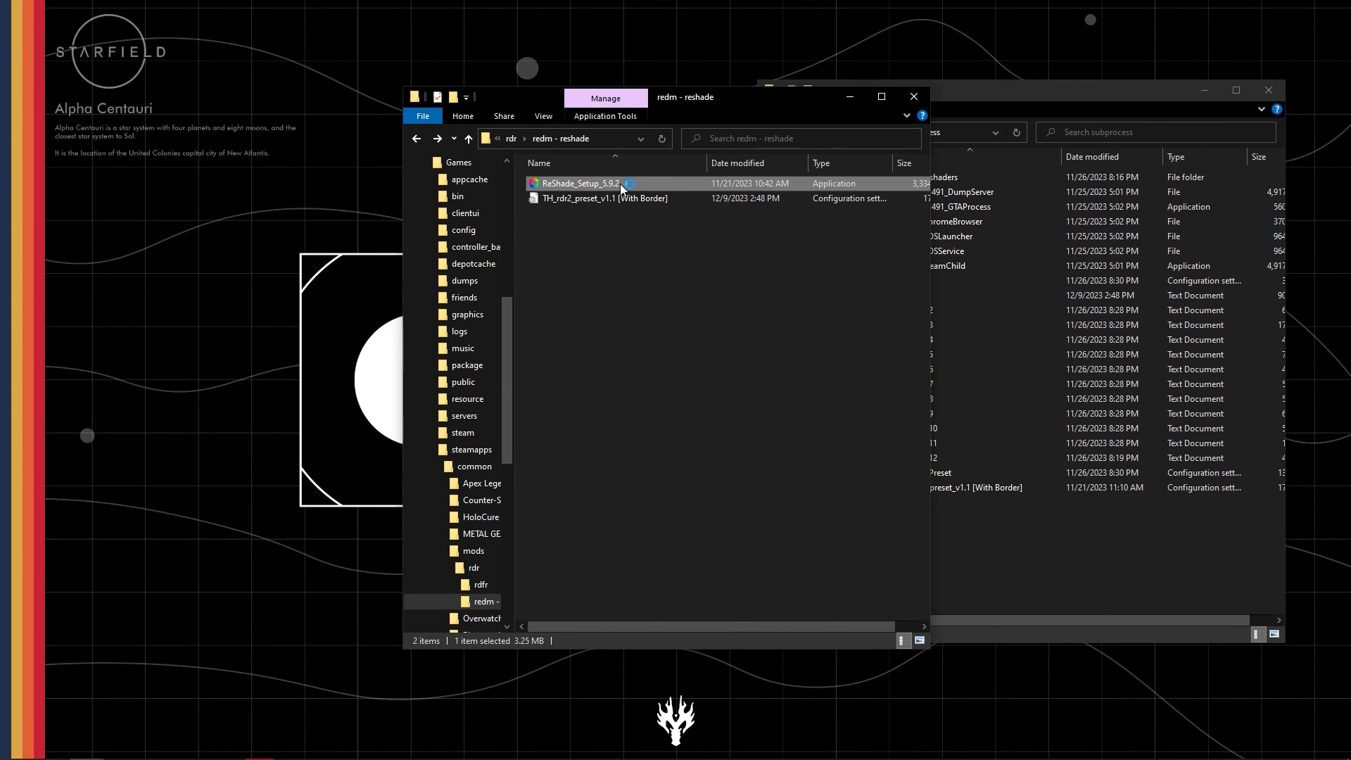
pyautogui.doubleClick(583, 183)
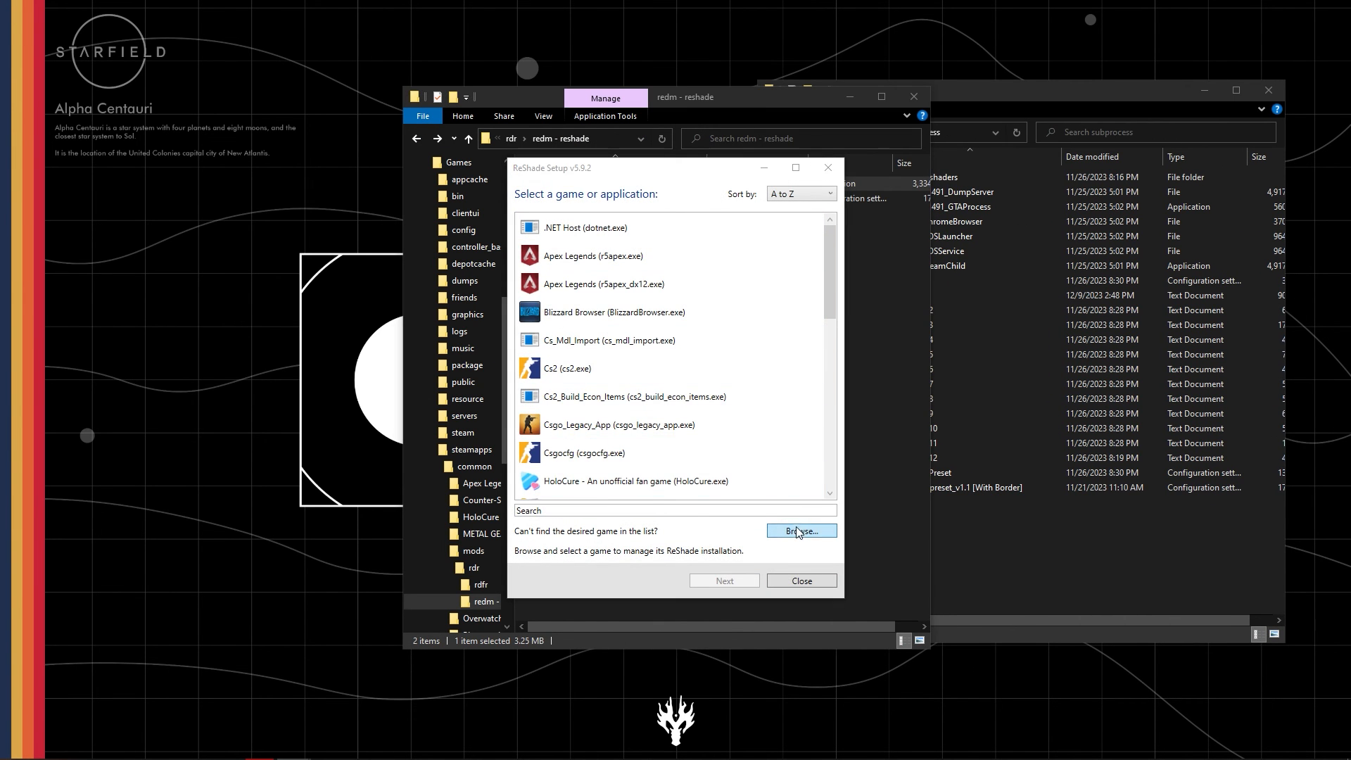
pyautogui.click(799, 530)
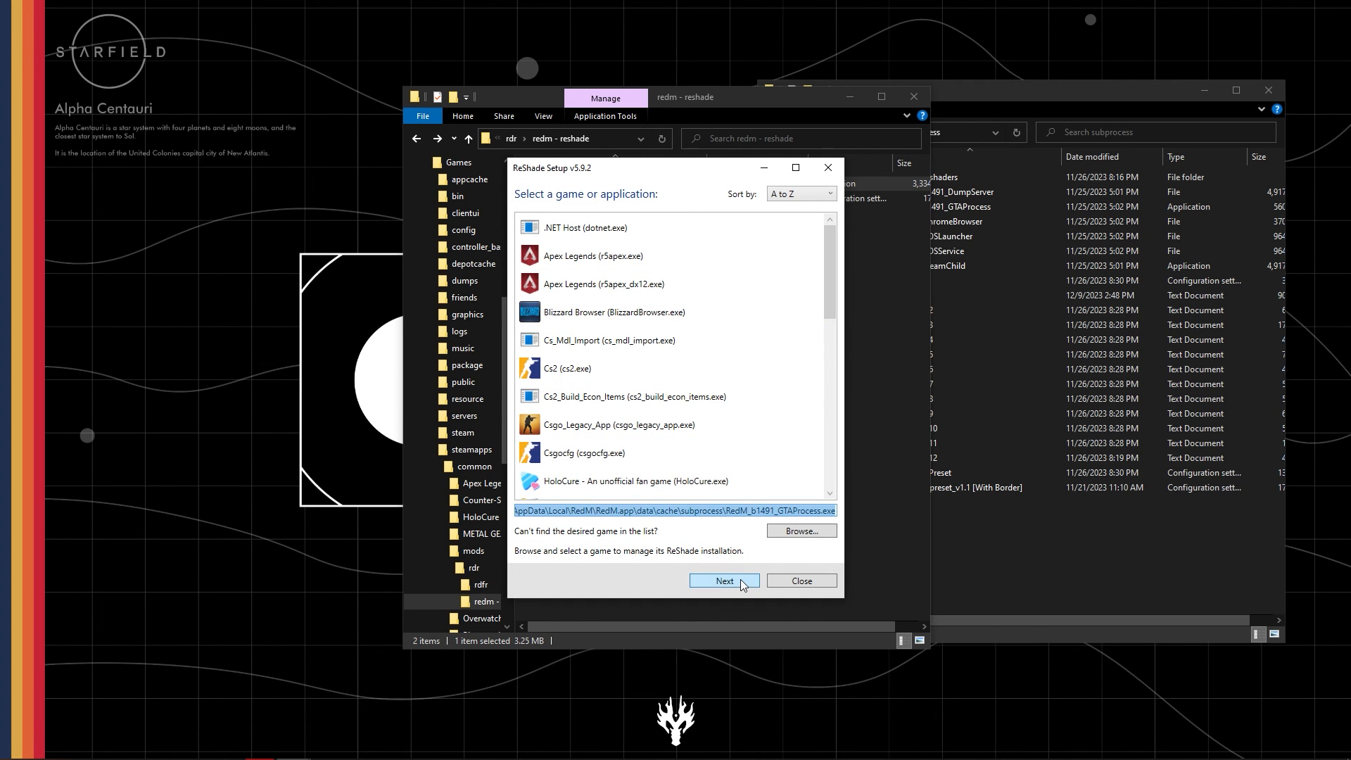
pyautogui.click(722, 580)
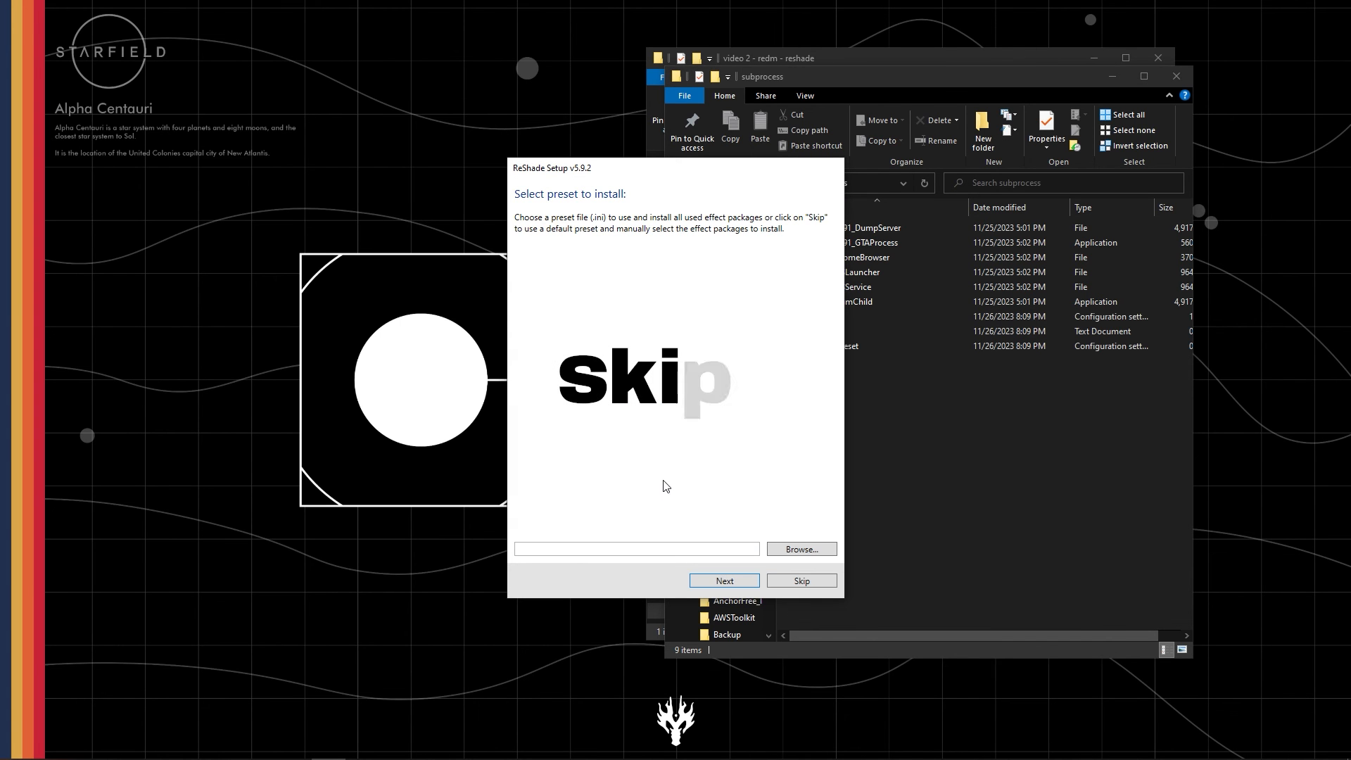
# Install ReShade for RedM with no preset and every effect package, then finish setup
pyautogui.click(799, 580)
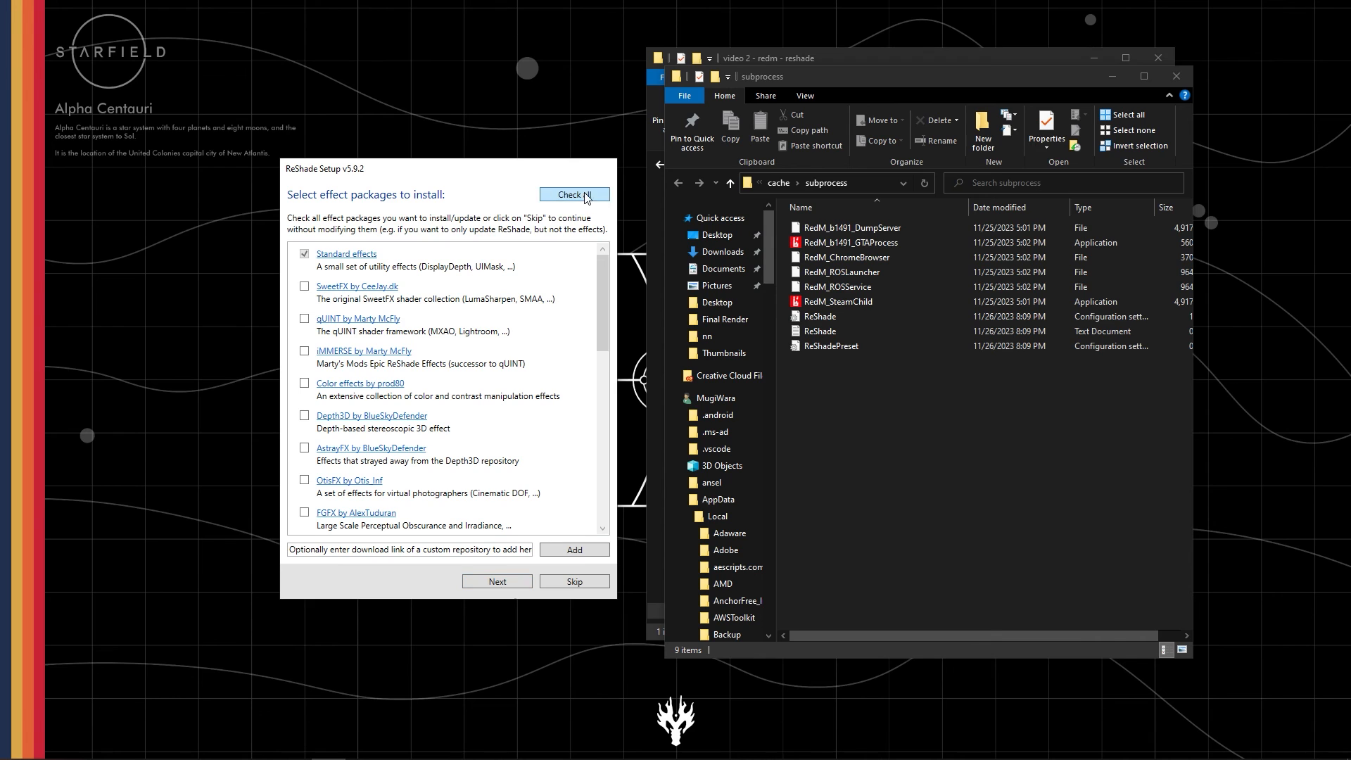
pyautogui.click(497, 581)
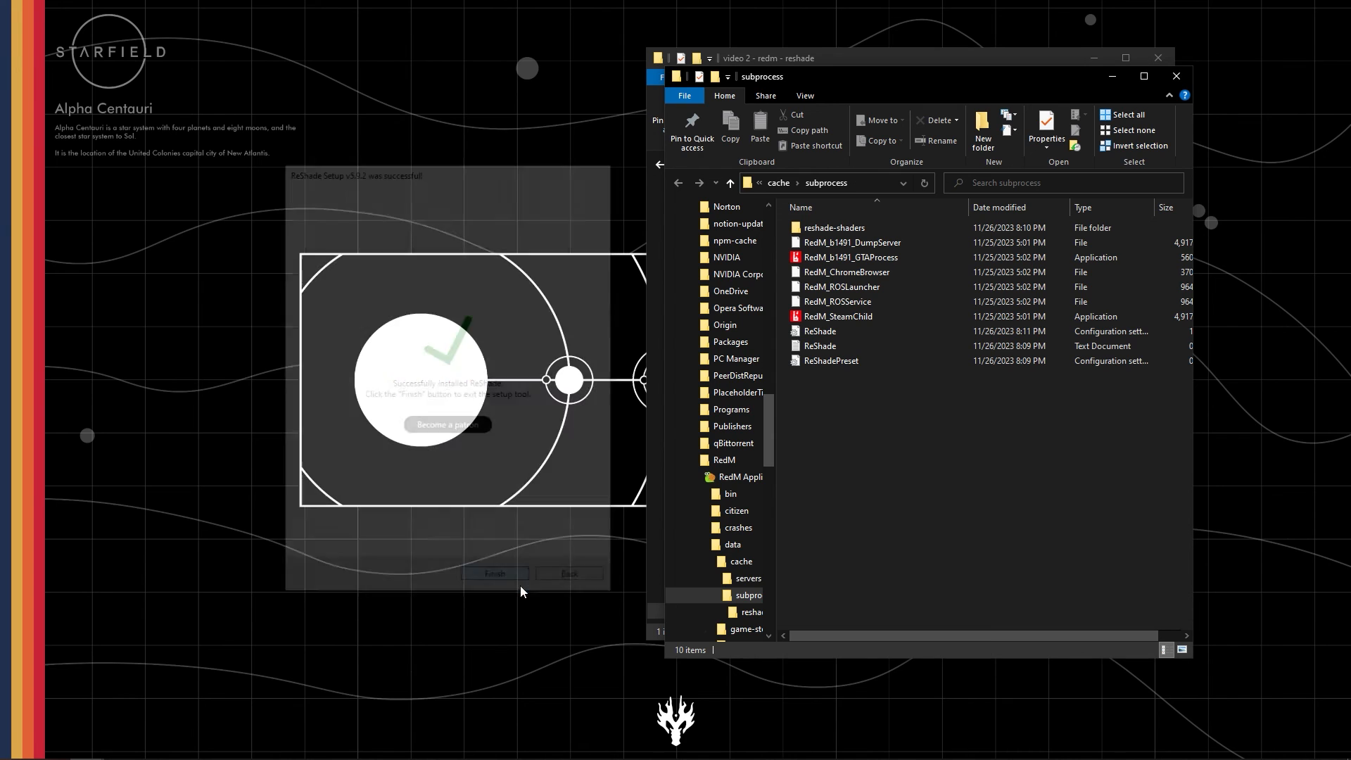
pyautogui.click(495, 573)
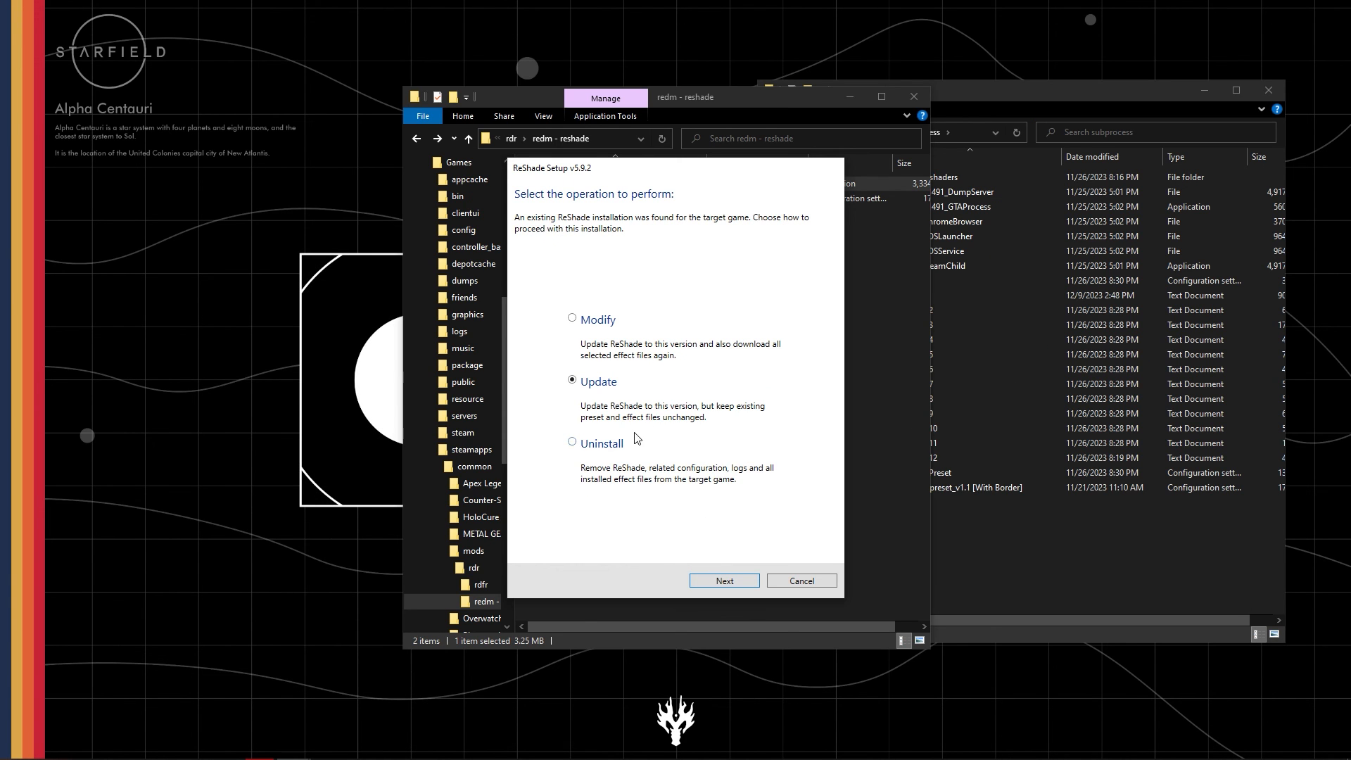
pyautogui.click(573, 442)
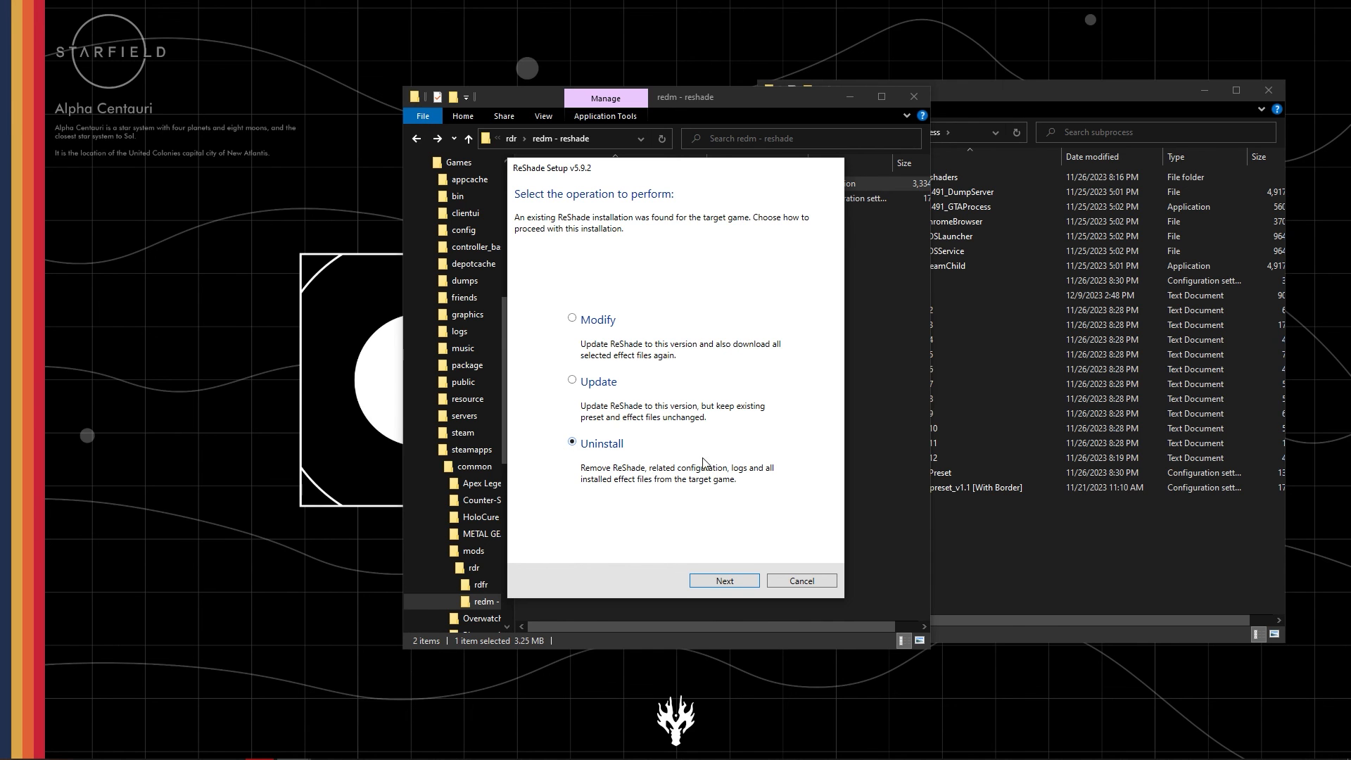
pyautogui.click(725, 580)
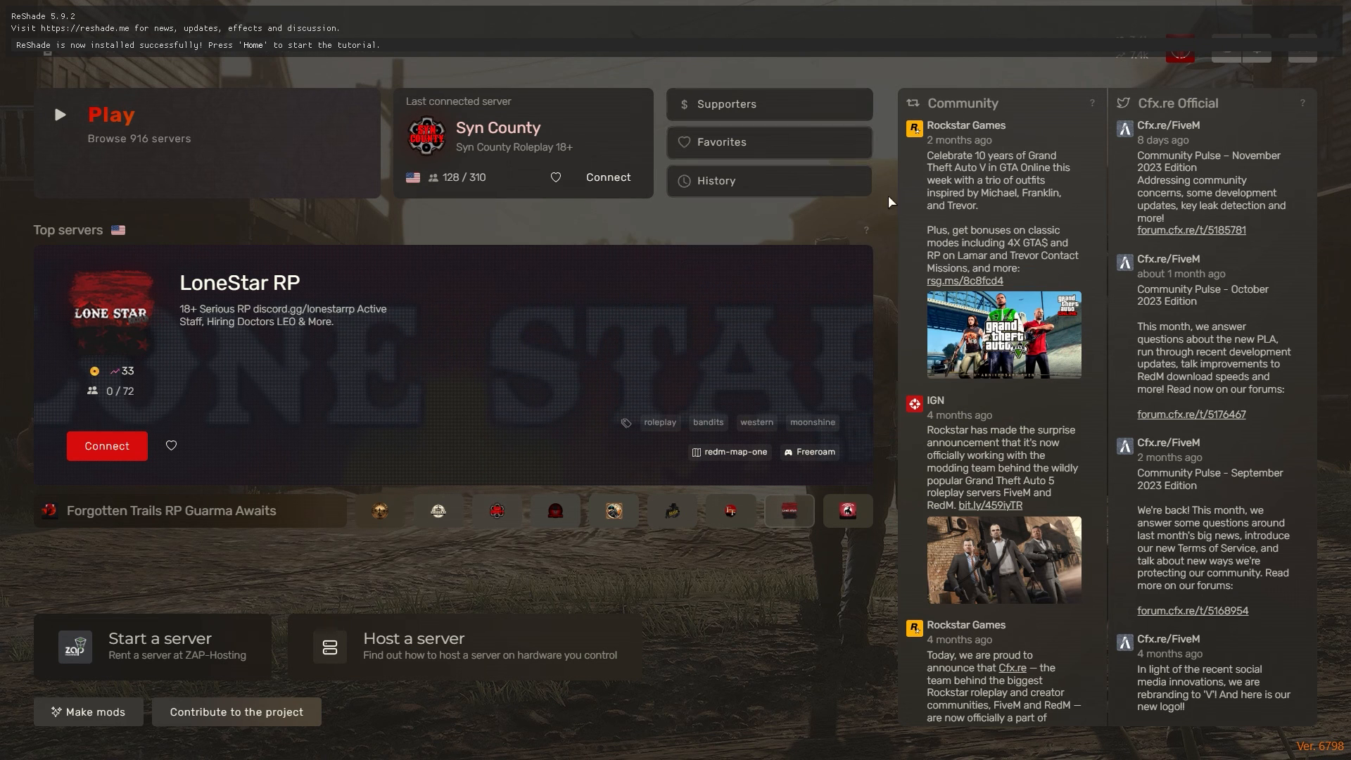
# Open the ReShade overlay with Home and step through the tutorial past the effects list
pyautogui.press('Home')
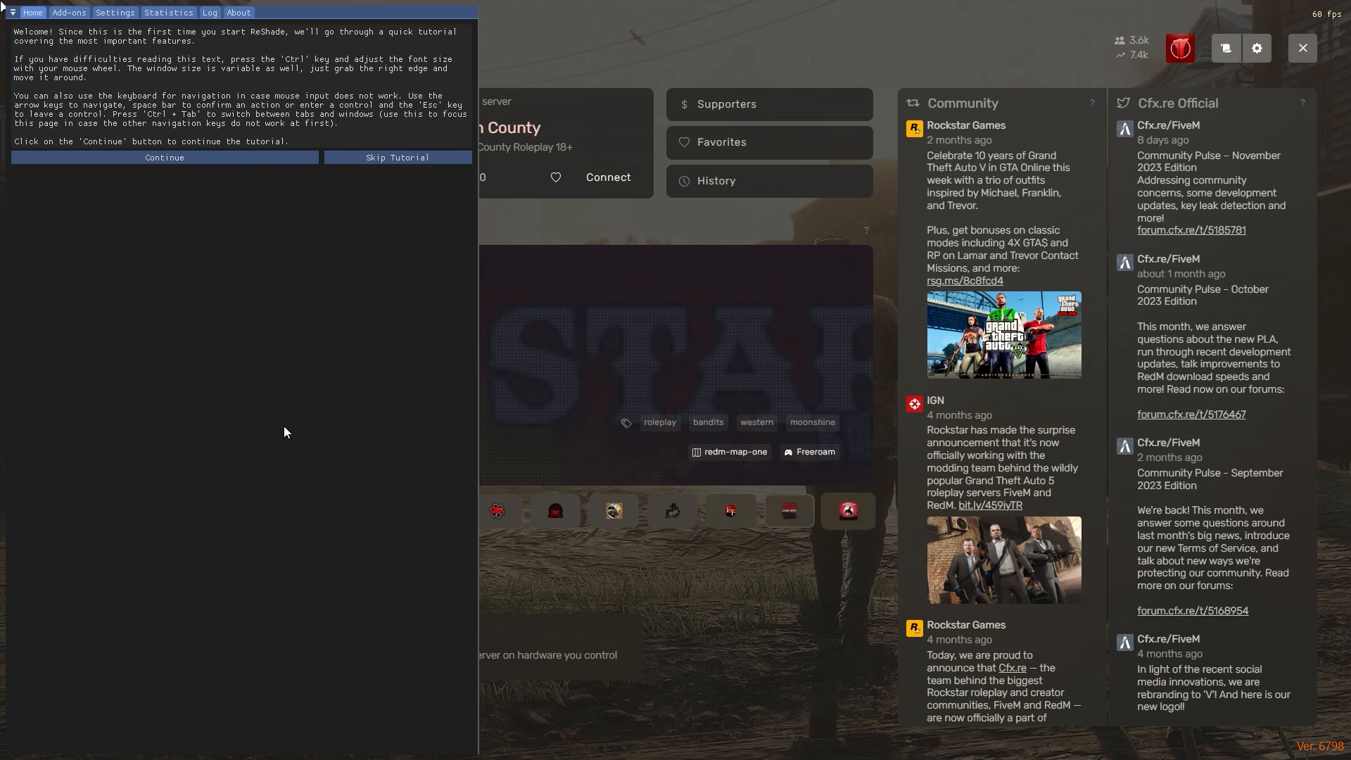
pyautogui.click(164, 158)
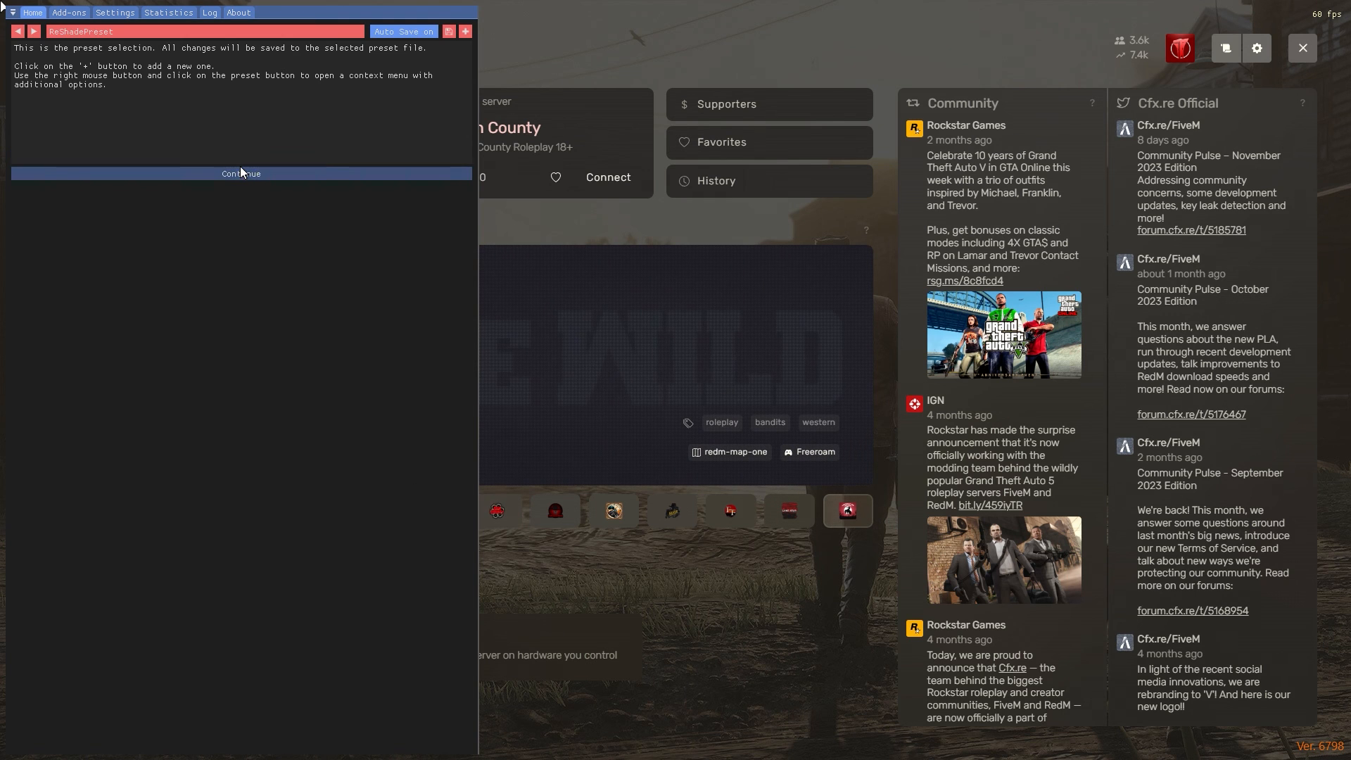
pyautogui.click(241, 173)
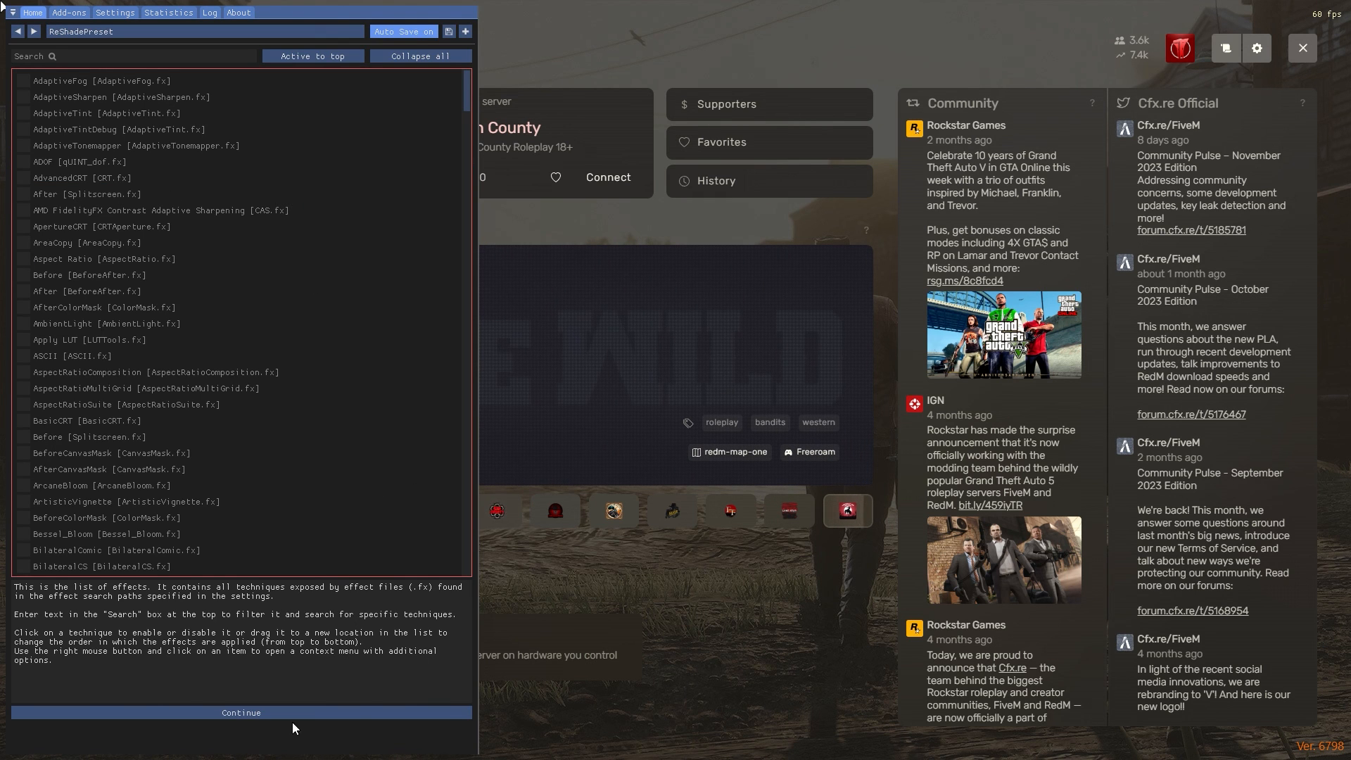
pyautogui.click(241, 713)
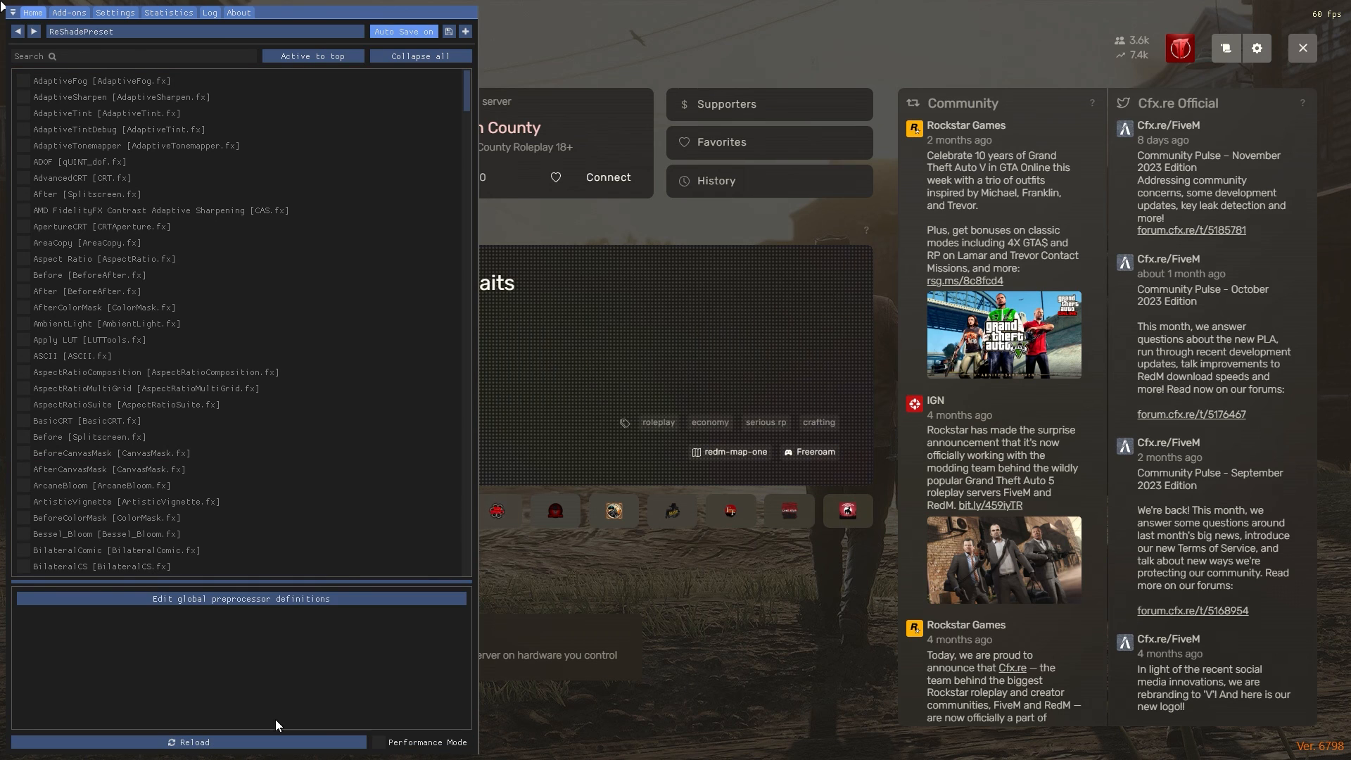
# Briefly enable AdaptiveFog, then disable it again
pyautogui.click(23, 80)
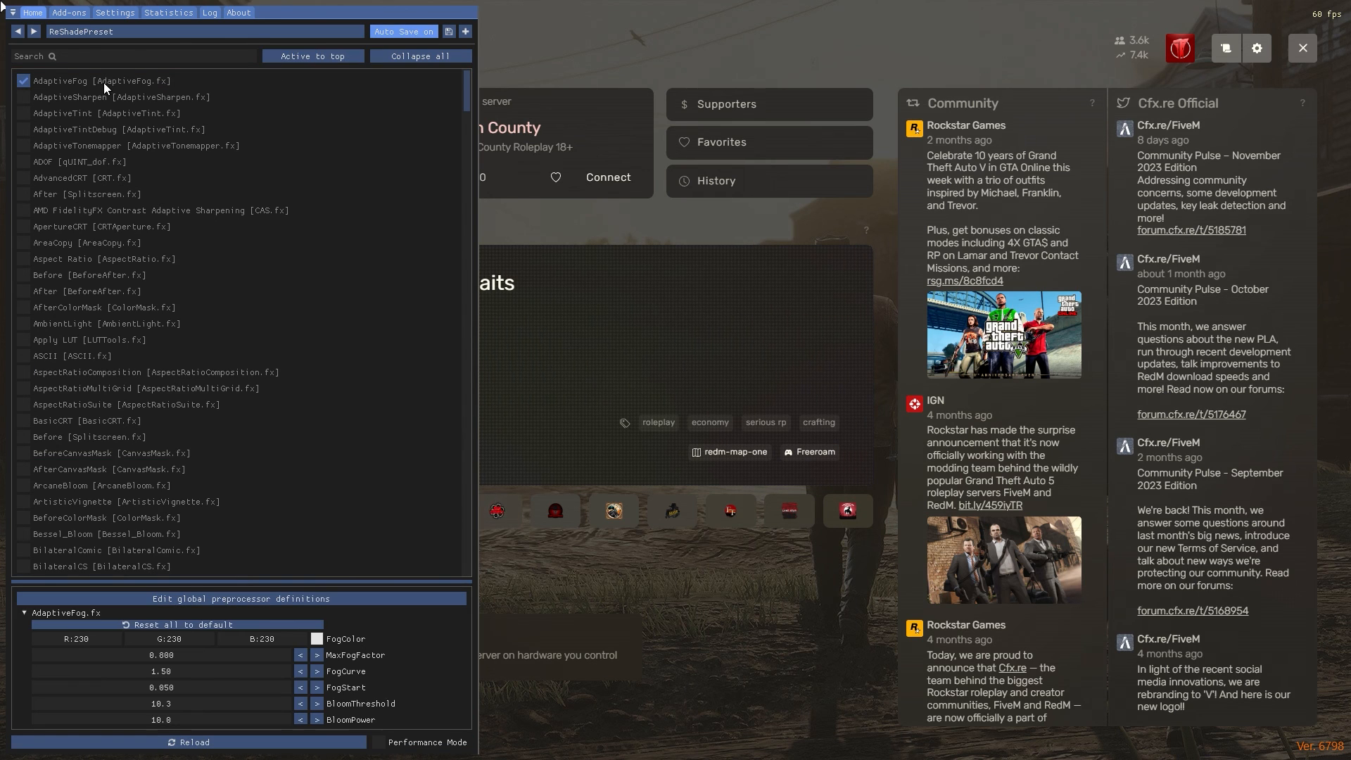
pyautogui.click(23, 81)
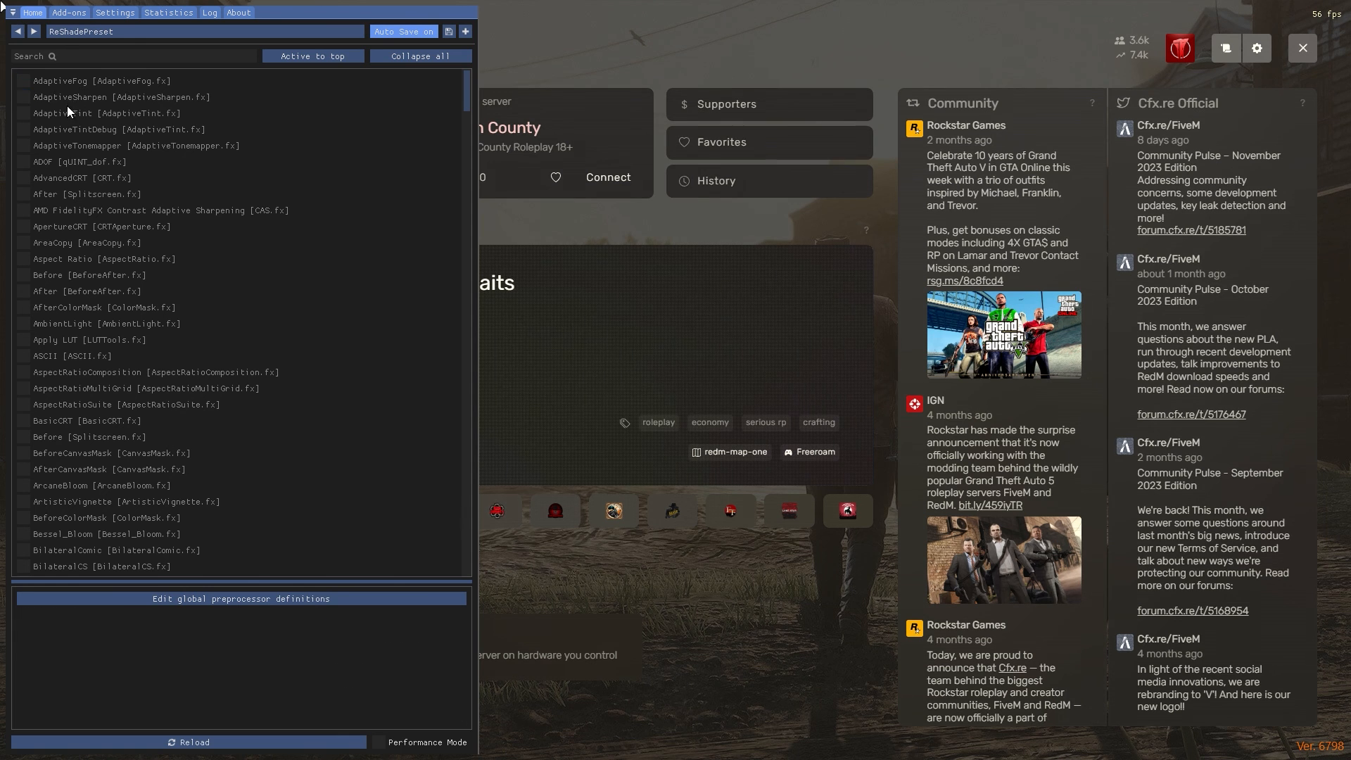
pyautogui.click(114, 12)
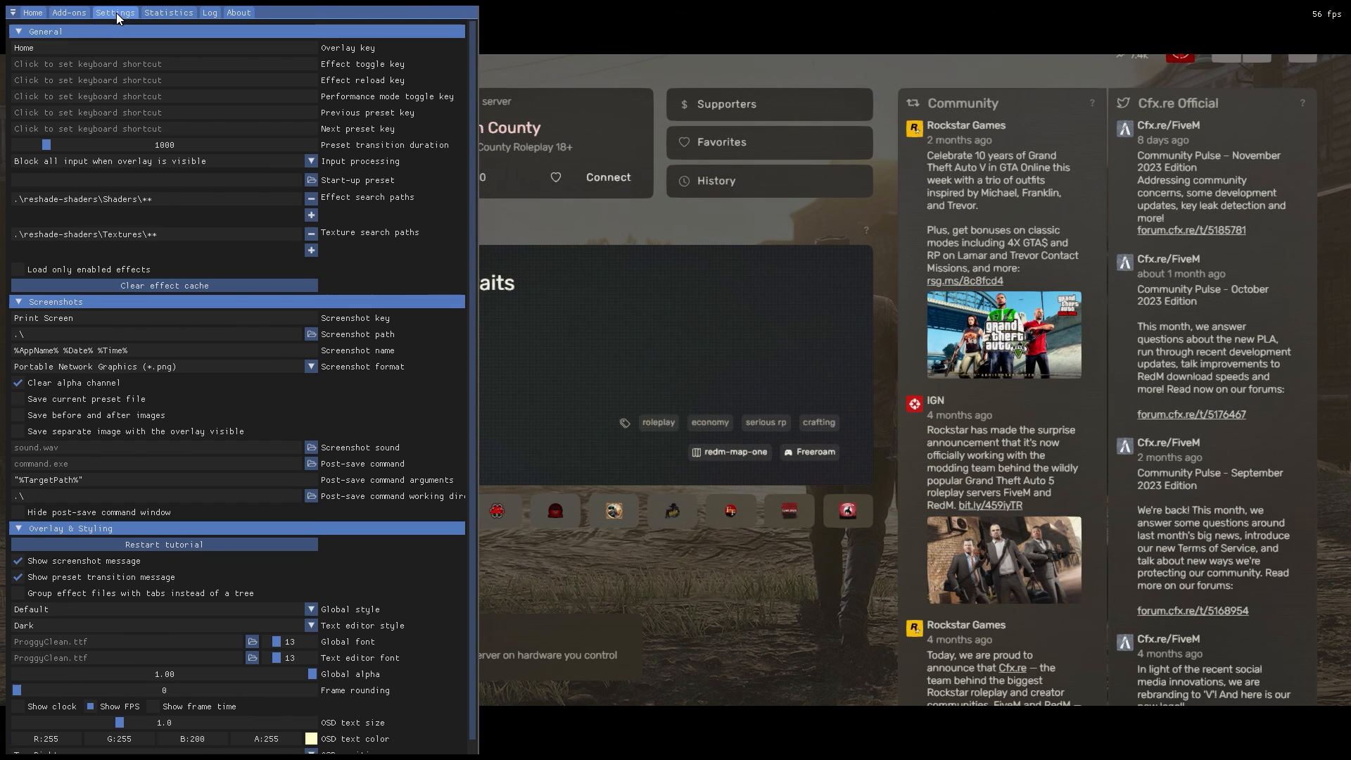
pyautogui.moveTo(207, 67)
pyautogui.write('9')
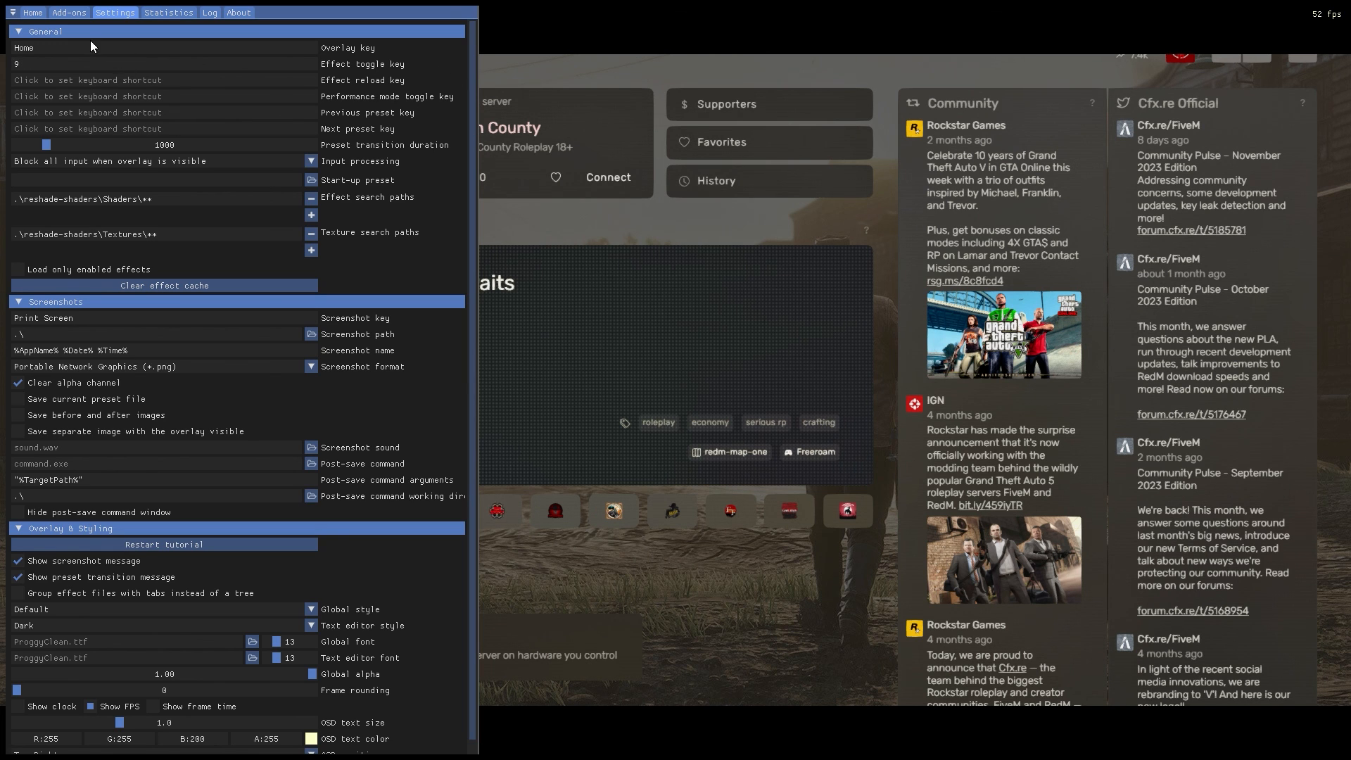
pyautogui.moveTo(545, 241)
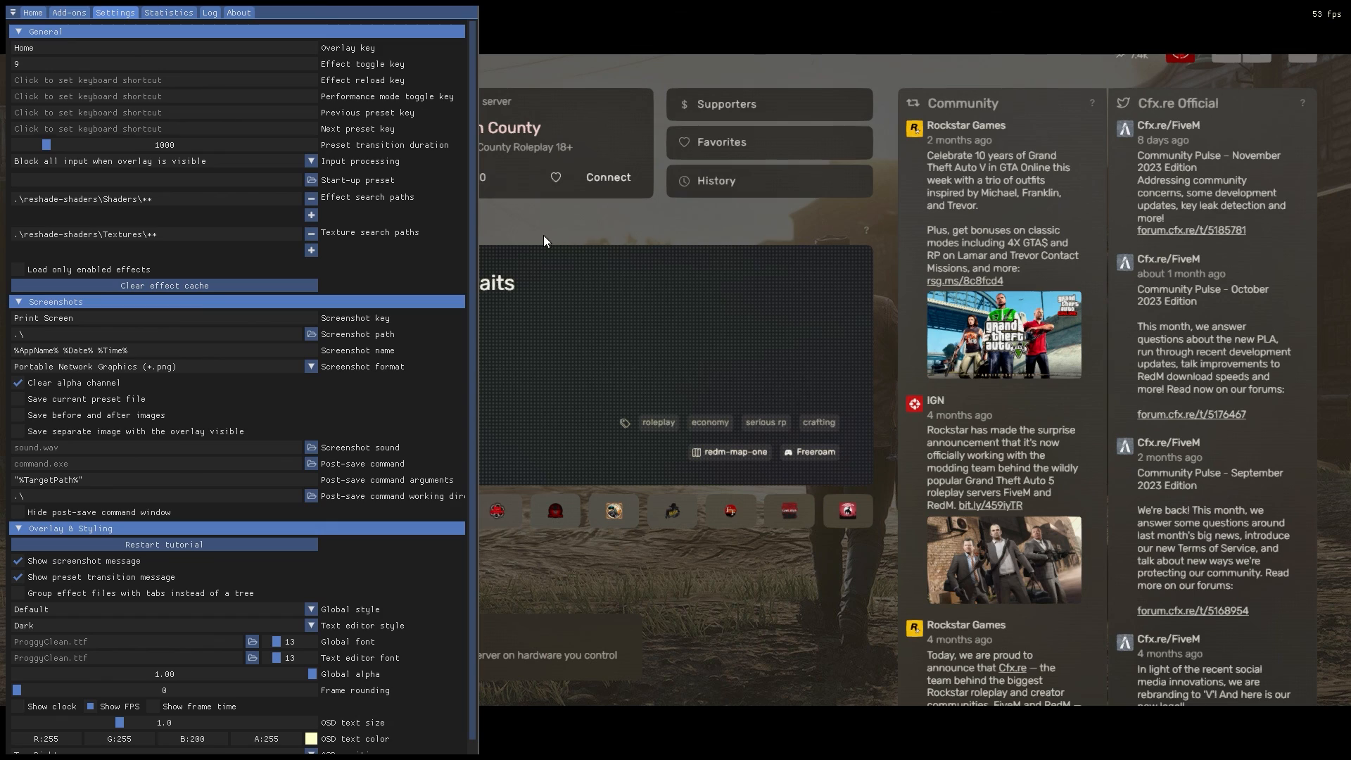
# Assign 9 as ReShade's effect toggle key
pyautogui.click(32, 12)
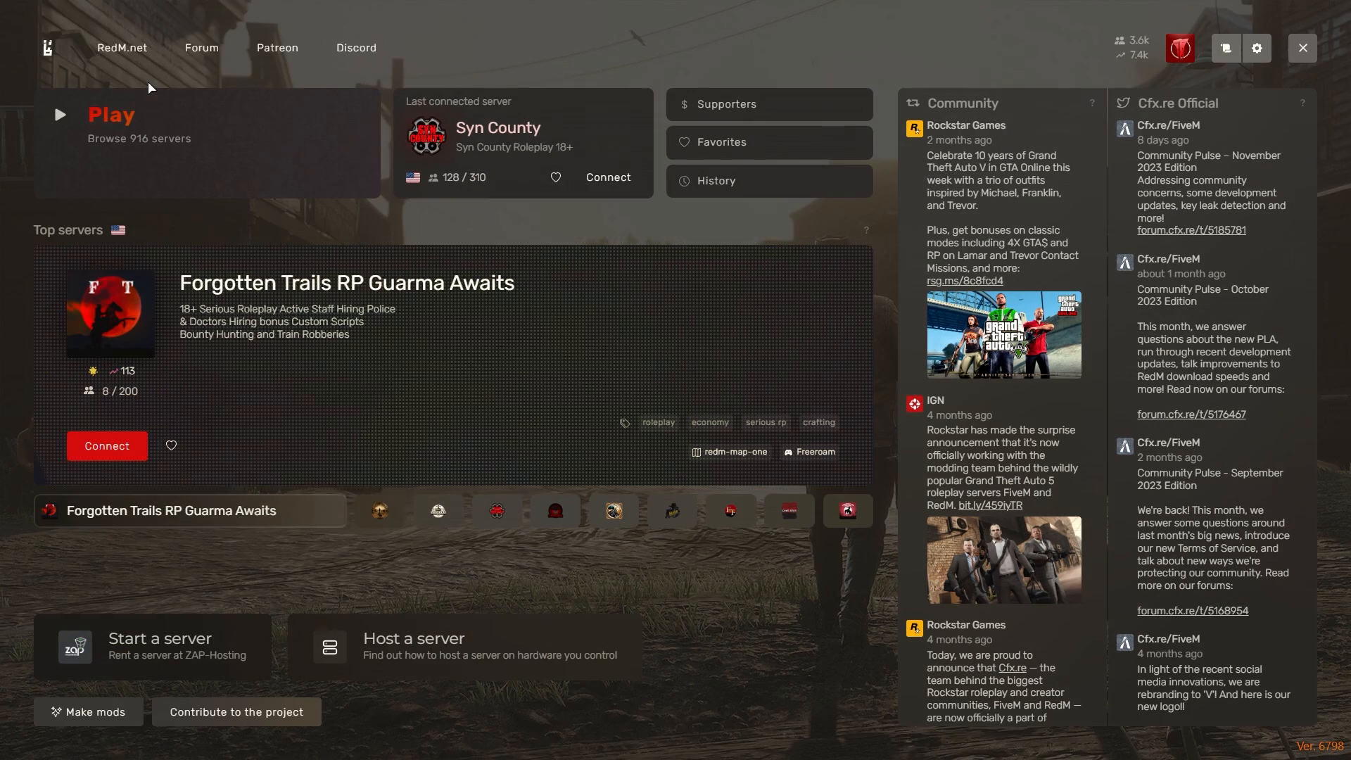
# Return to RedM's launcher home screen featuring the Western Dreams RP server
pyautogui.click(380, 510)
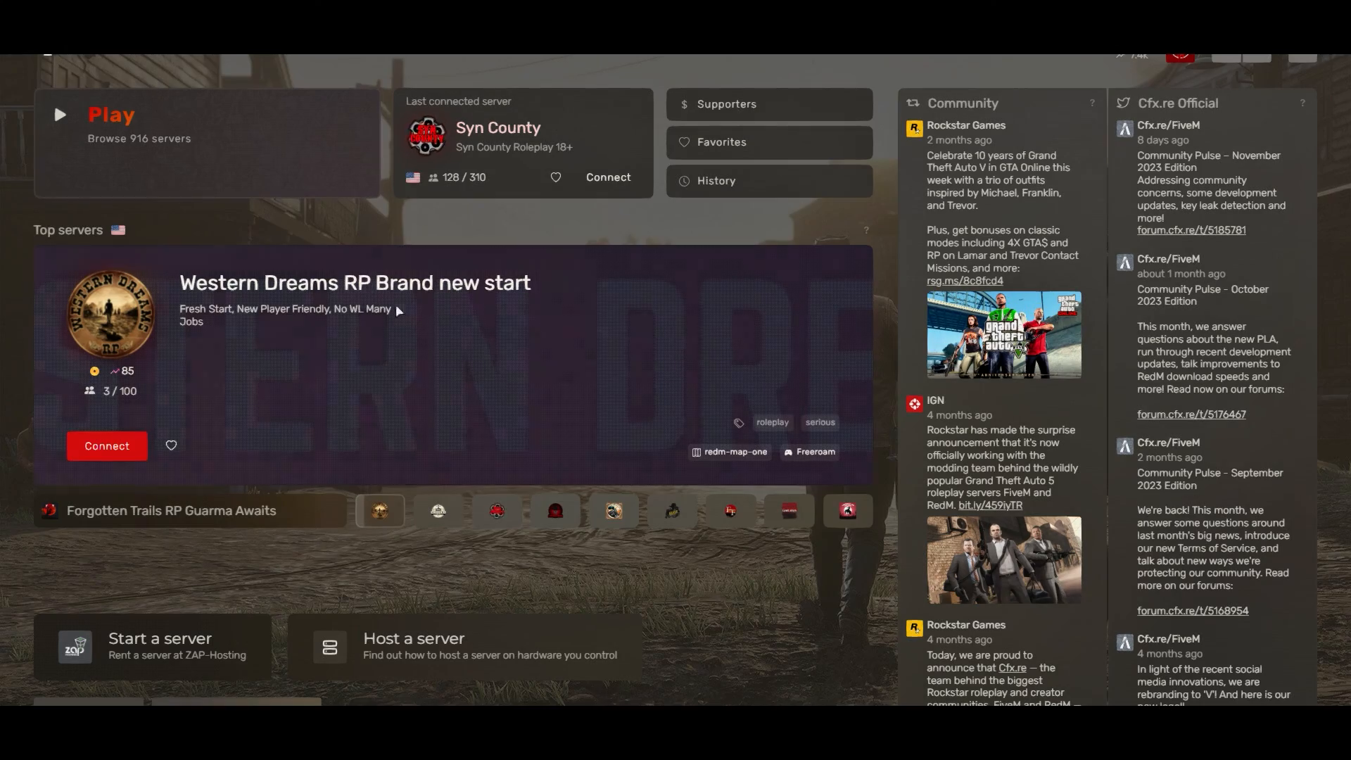